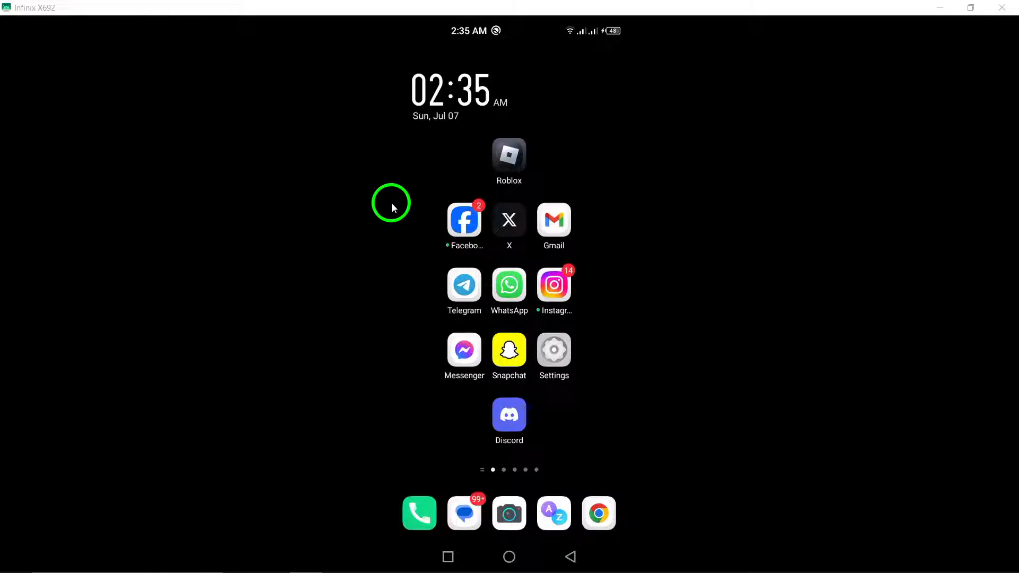
{"action": "mouse_move", "coordinate": [411, 195]}
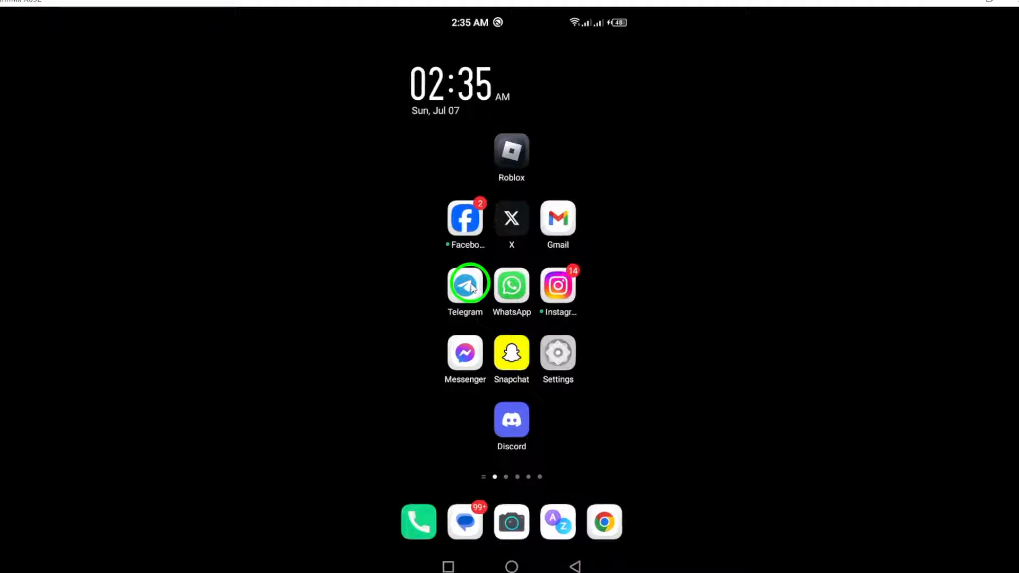
Step: Launch Telegram and reach the contact's profile notification options (Disable sound, Mute for, Customize, Mute Forever)
{"action": "left_click", "coordinate": [465, 283]}
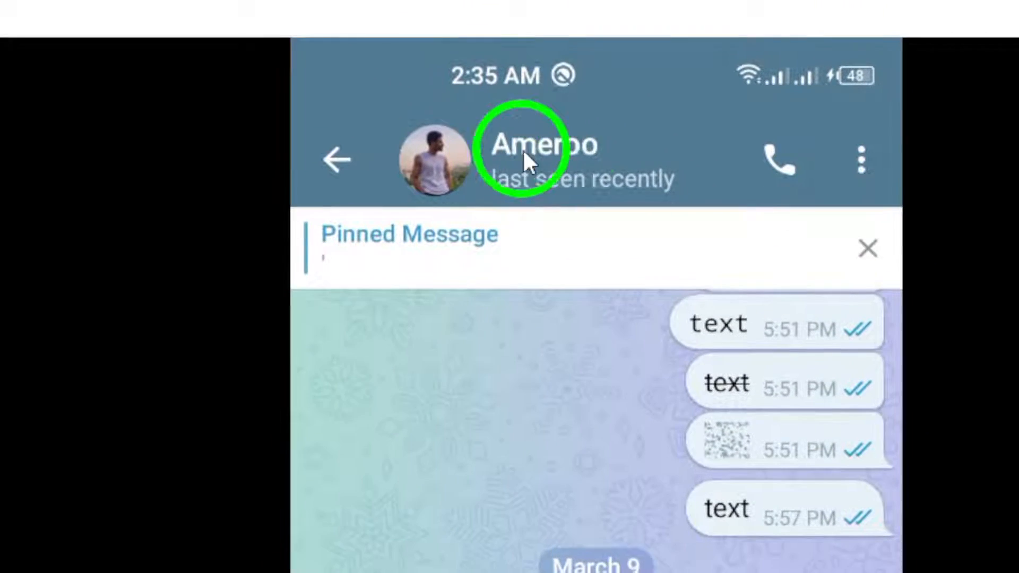
{"action": "left_click", "coordinate": [532, 149]}
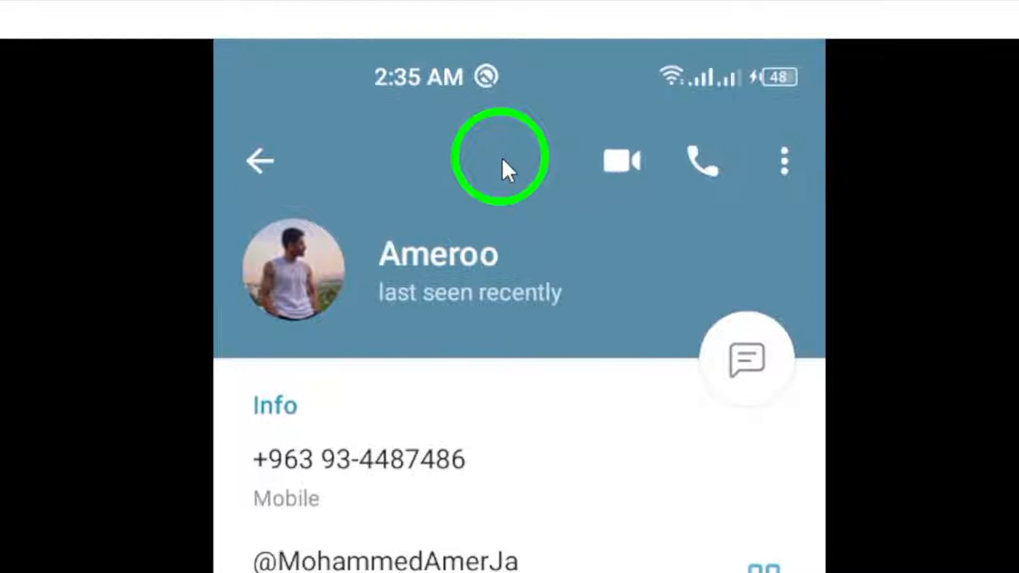
{"action": "scroll", "scroll_direction": "down", "scroll_amount": 3}
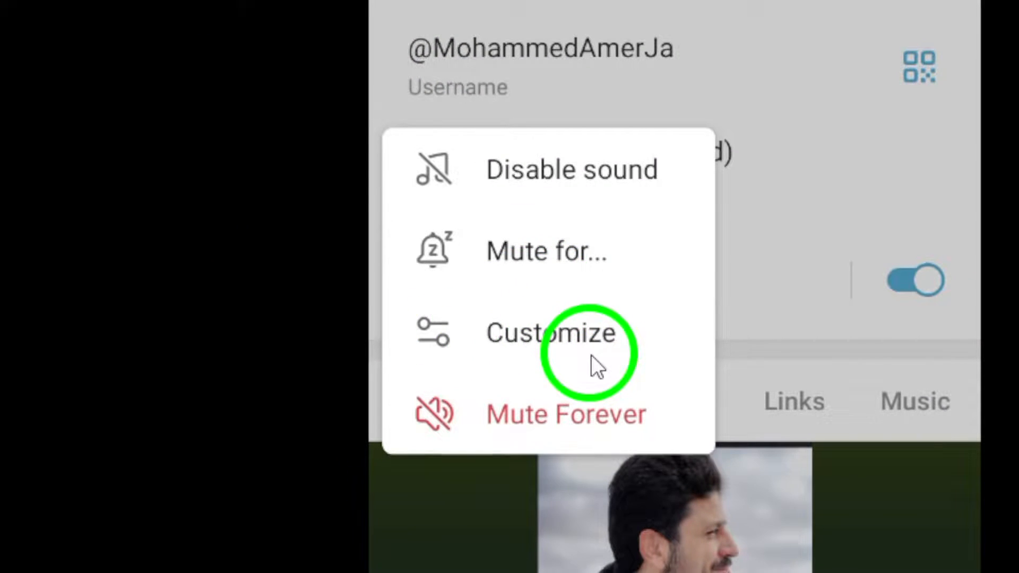
Step: Choose Customize and review the contact's Custom Notifications page, then pull down quick settings
{"action": "left_click", "coordinate": [550, 333]}
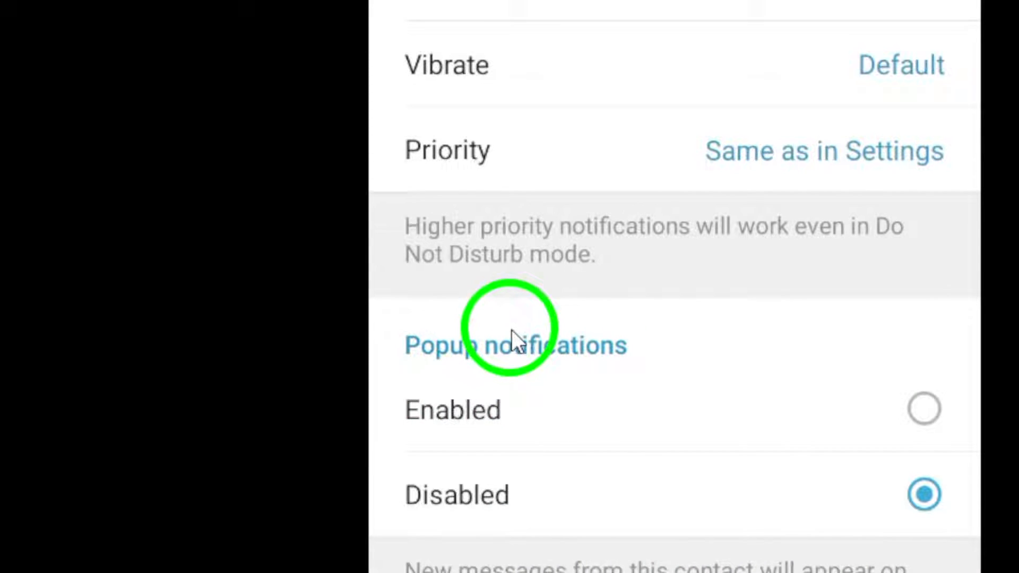
{"action": "scroll", "scroll_direction": "down", "scroll_amount": 3}
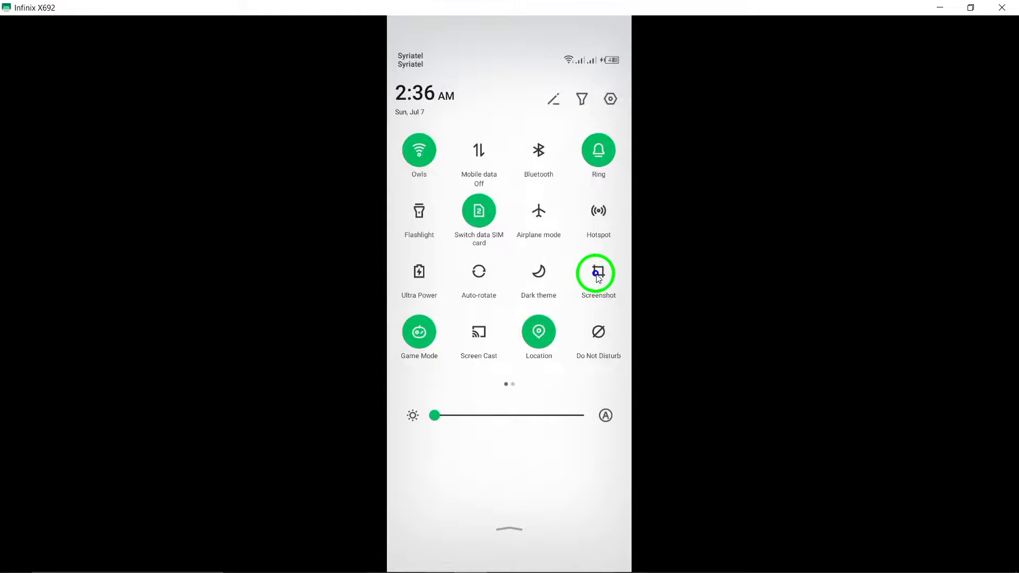
Step: Confirm the call ringtone with OK so Ringtone shows under Calls, then go to the home screen
{"action": "left_click", "coordinate": [599, 272]}
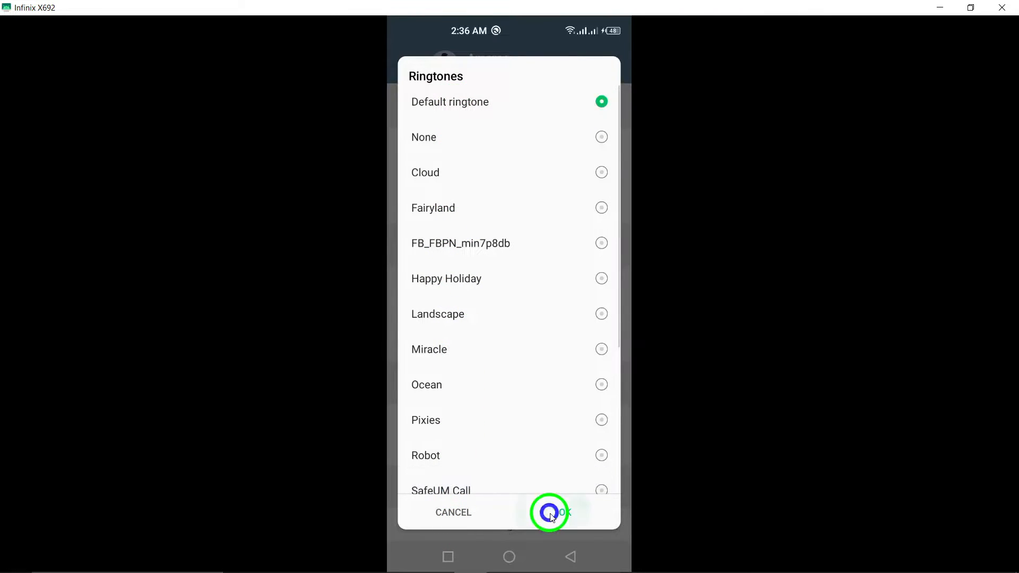
{"action": "left_click", "coordinate": [550, 513]}
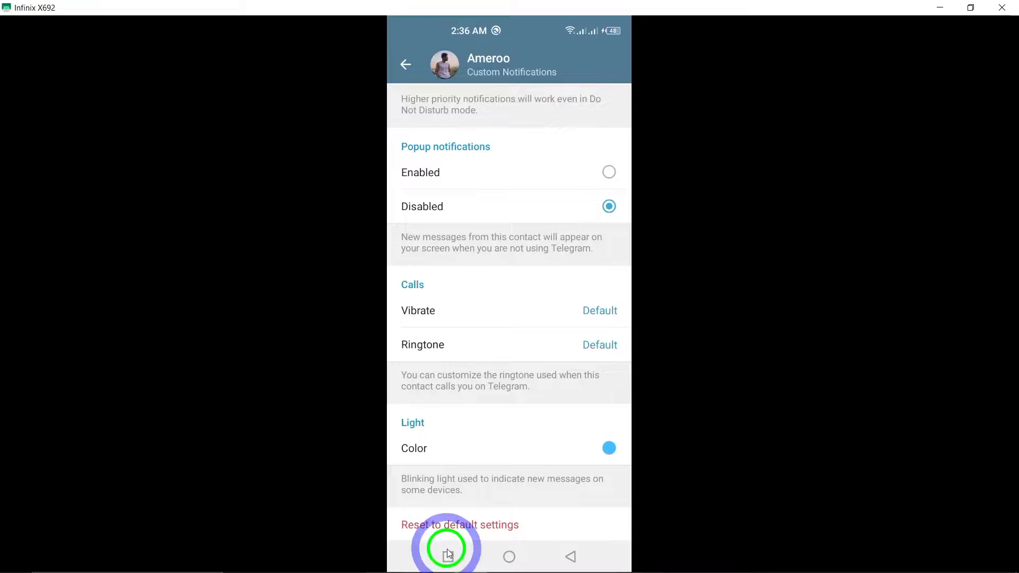
{"action": "left_click", "coordinate": [446, 552]}
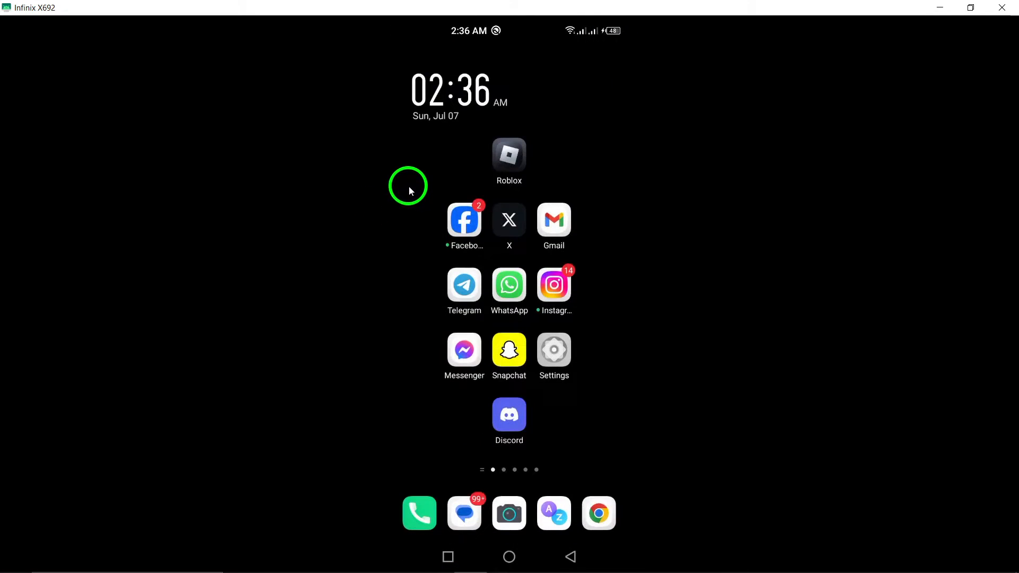